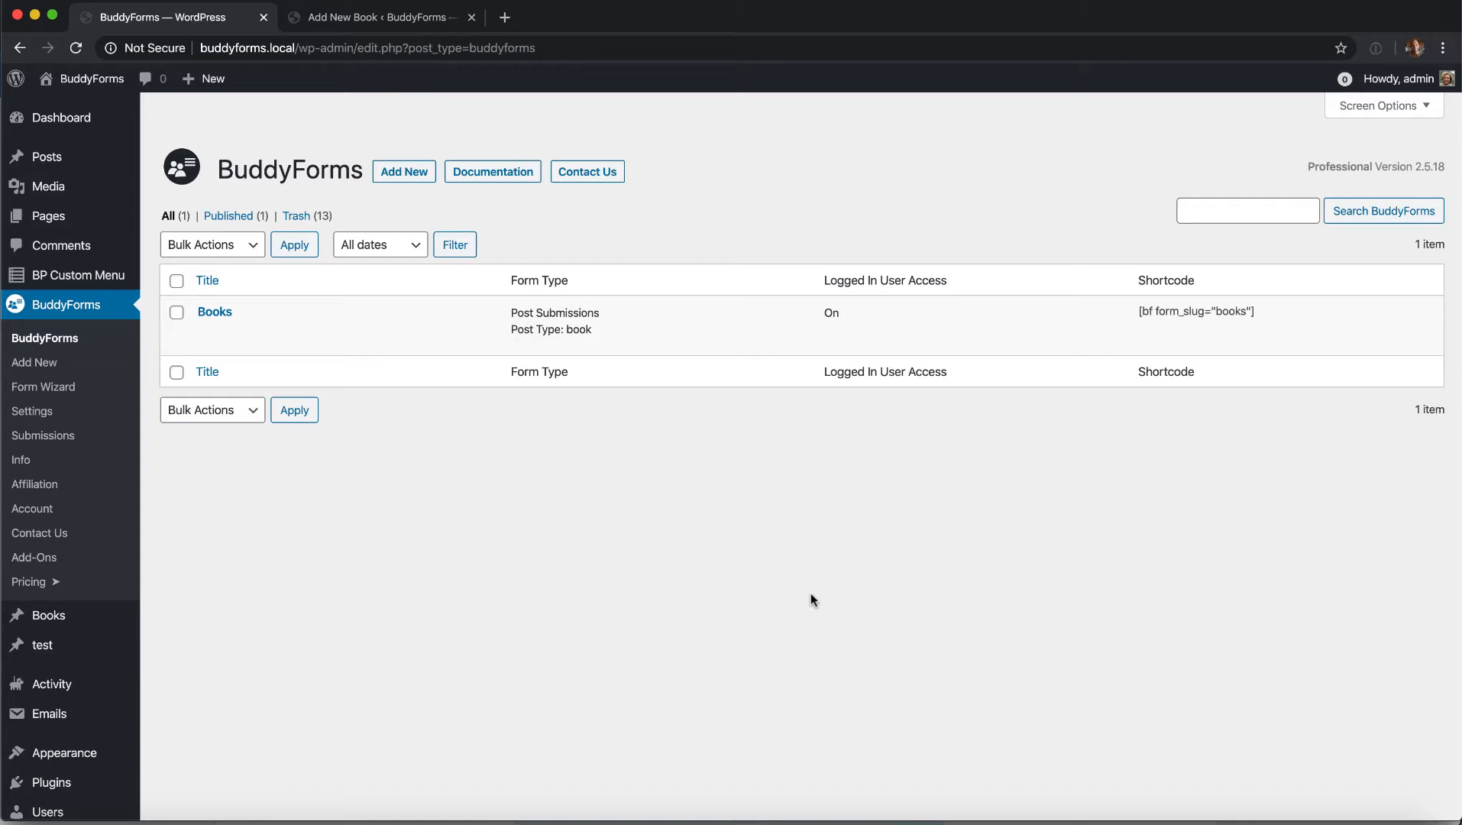
mouse_move(590, 515)
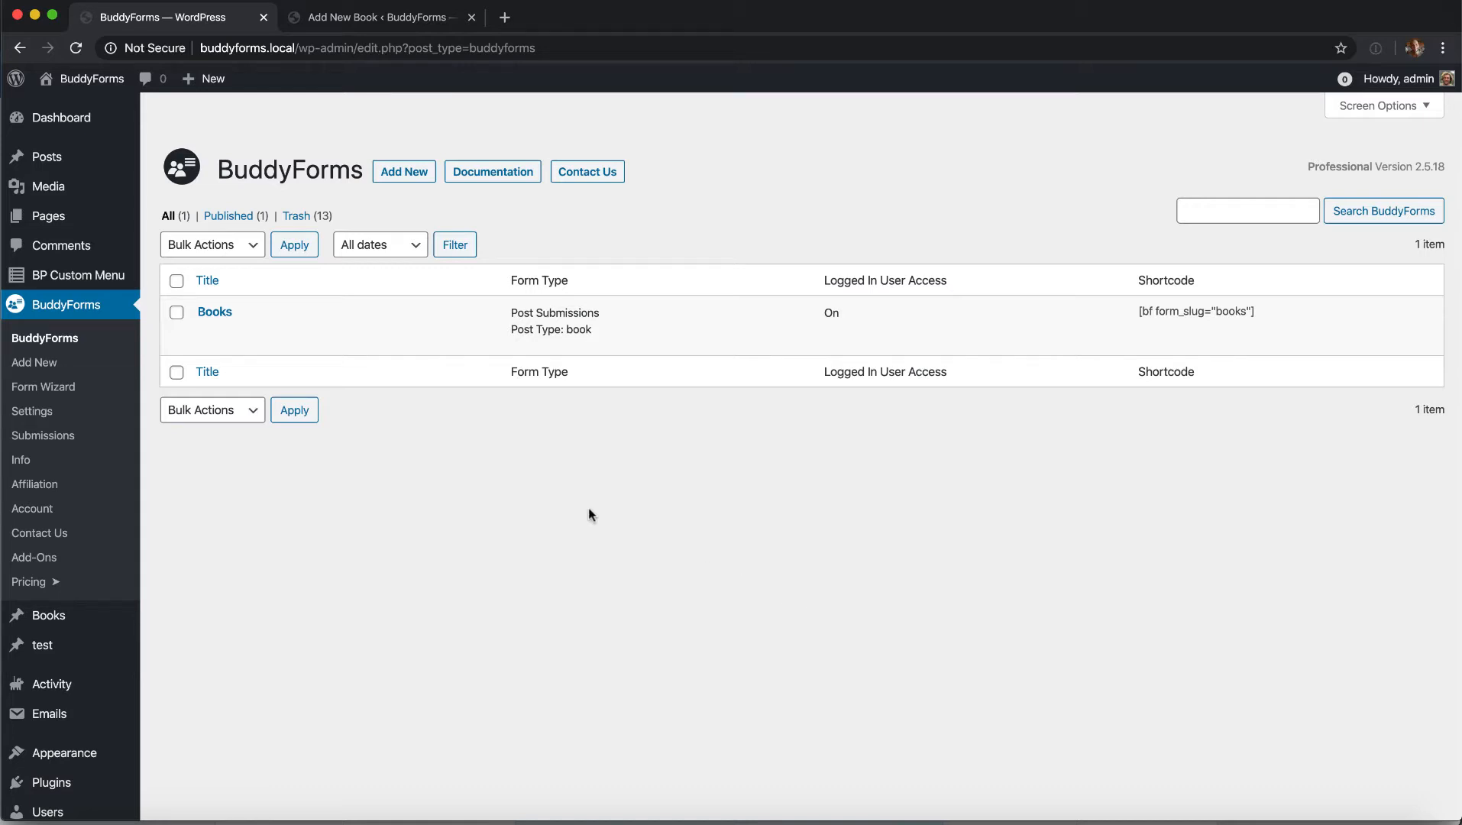
Step: Open the Books form editor and scroll to the BP Member Profiles section
click(215, 312)
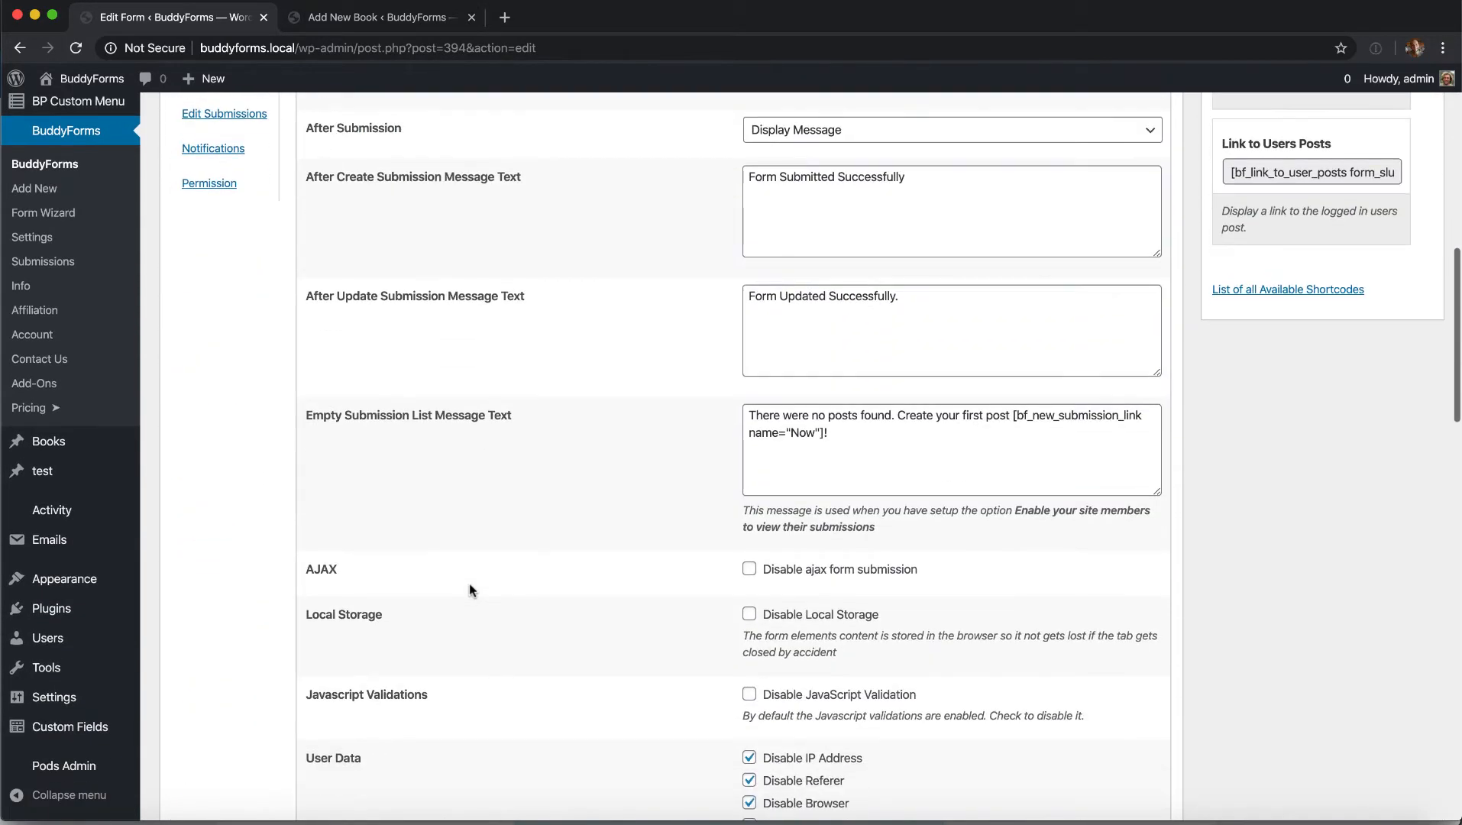
scroll(down, 3)
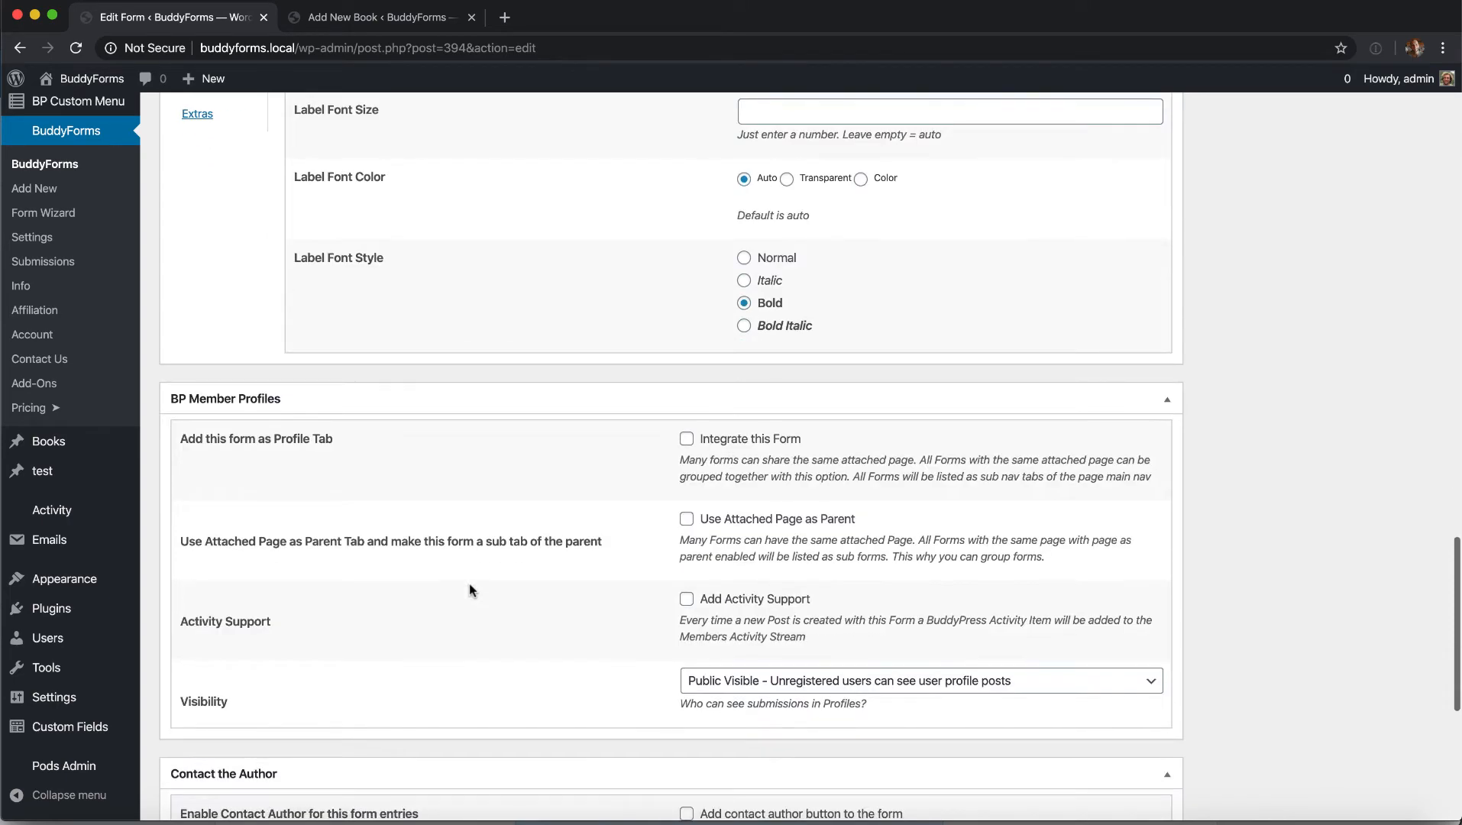
scroll(down, 3)
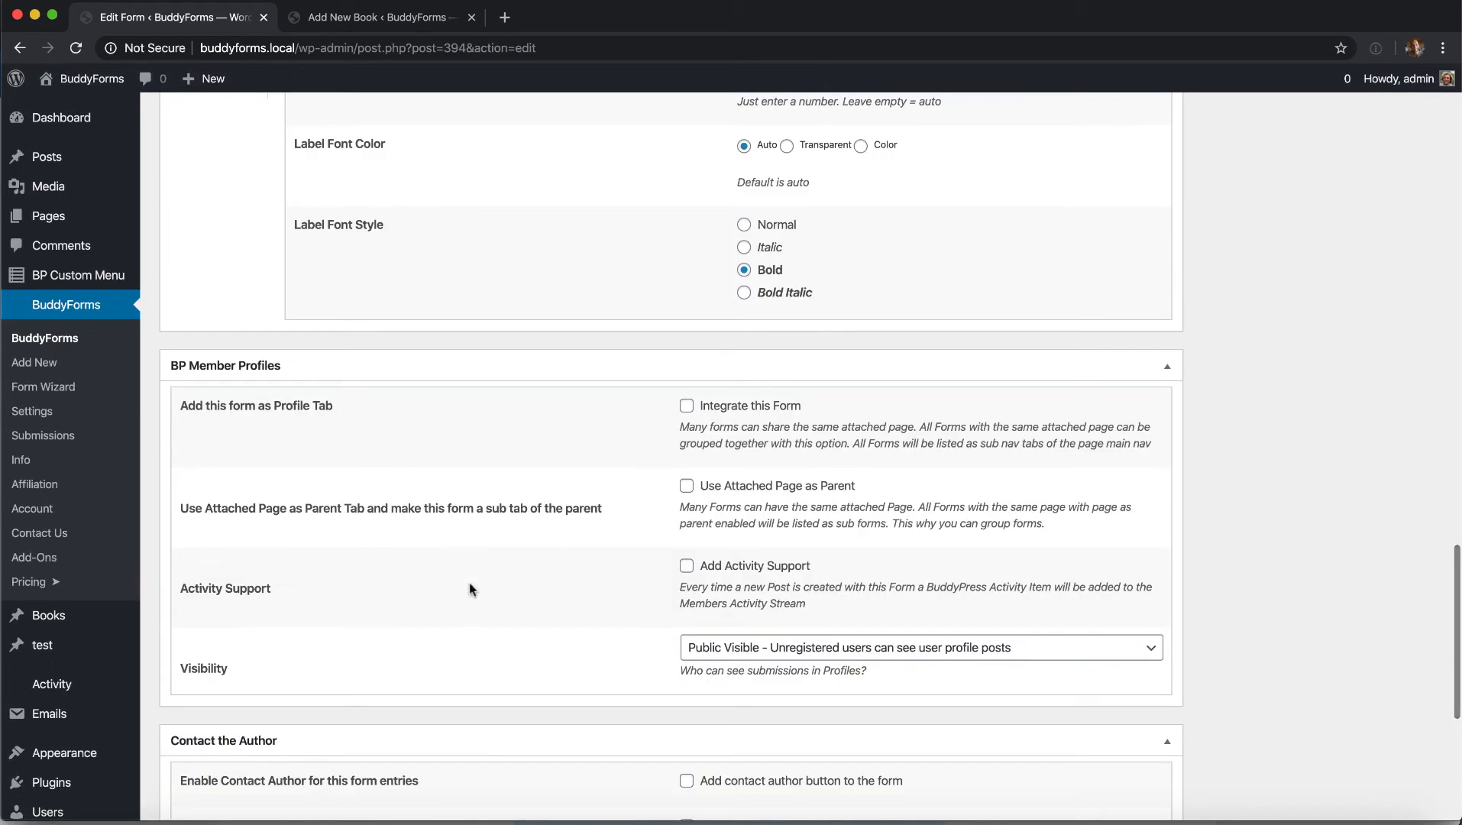
Step: Enable 'Integrate this Form' for BP Member Profiles, update the Books form, and view it on the frontend
click(686, 405)
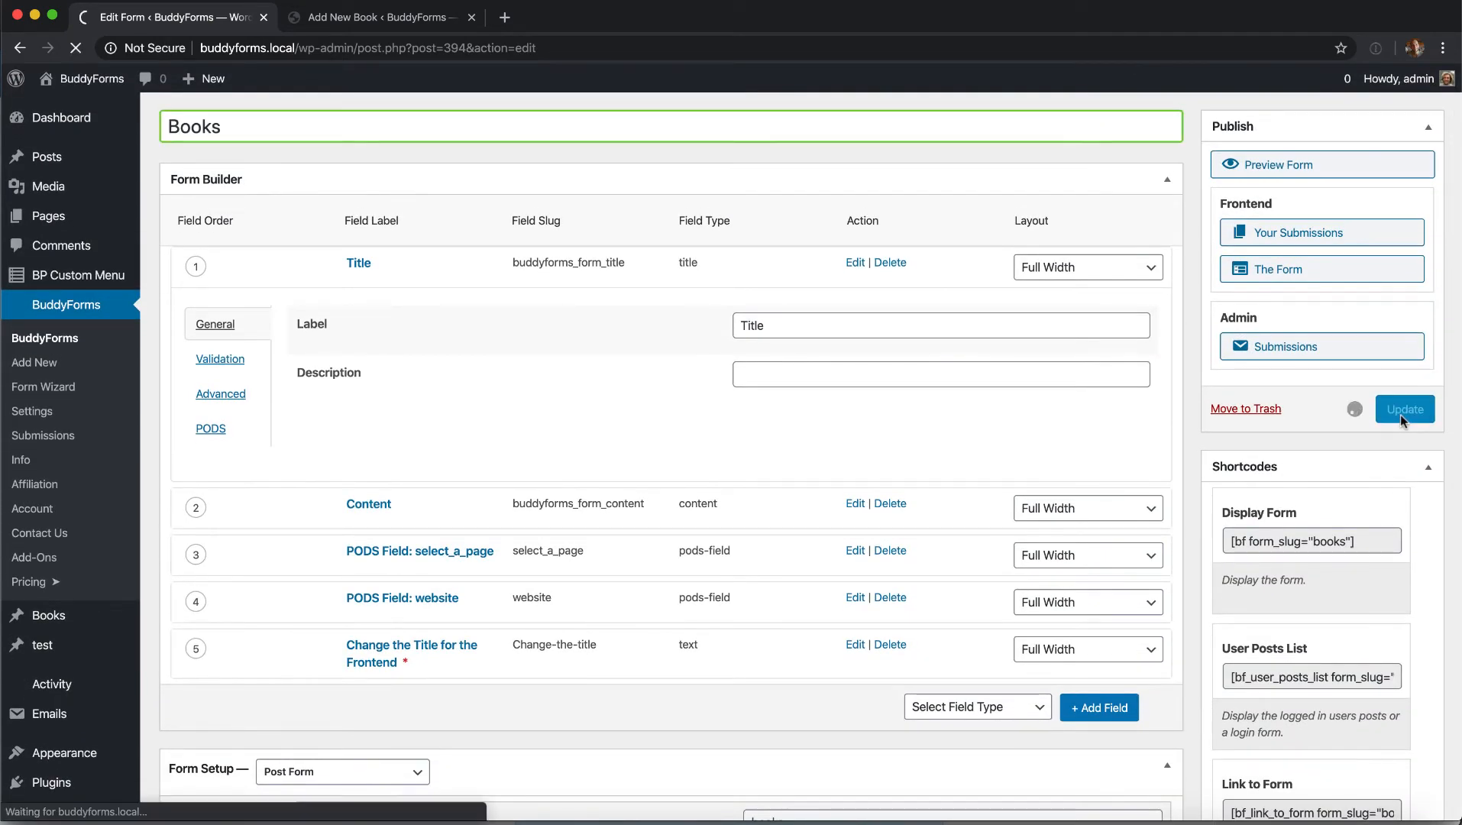
click(1405, 408)
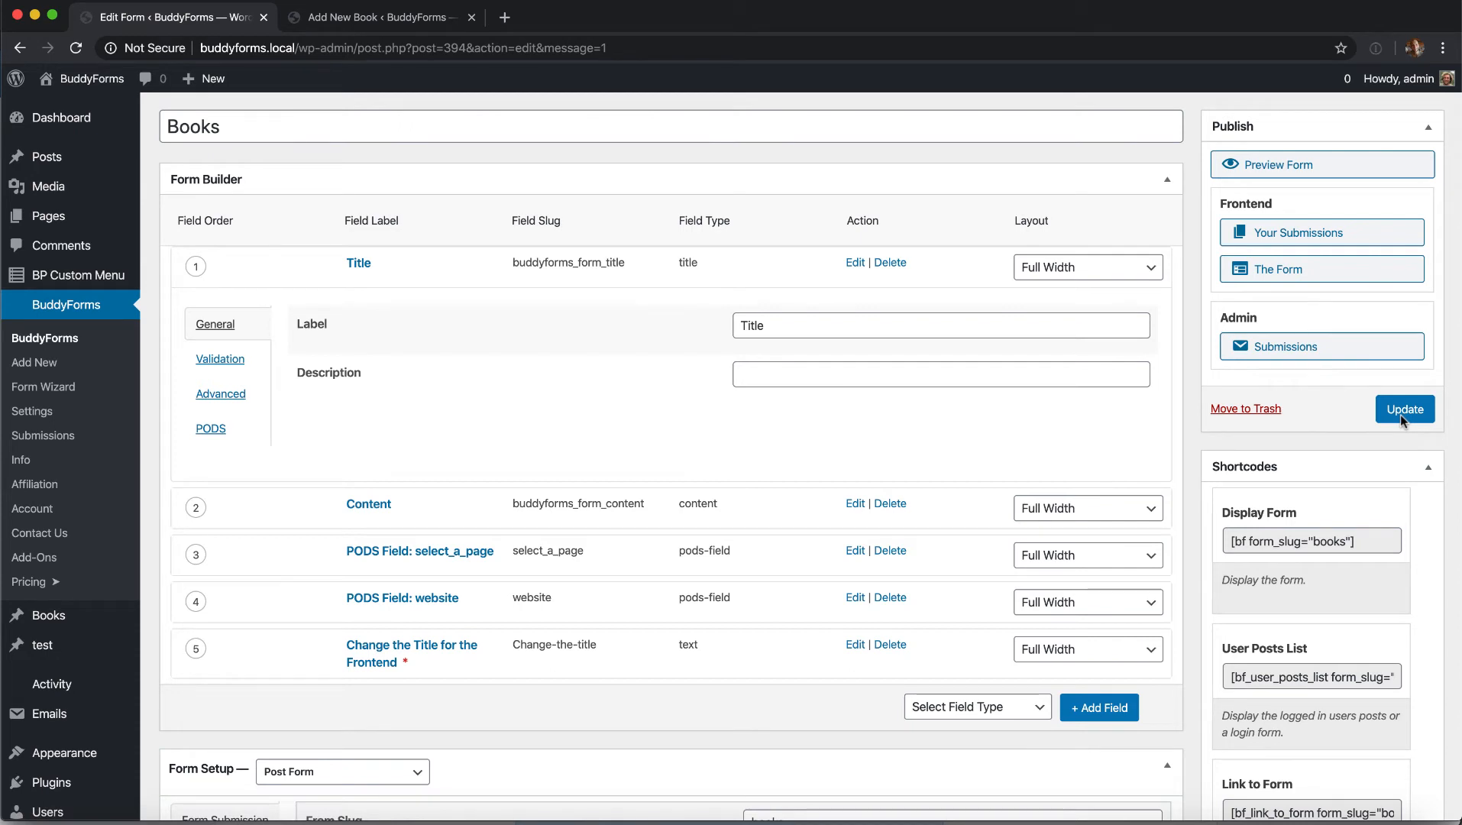
click(1404, 409)
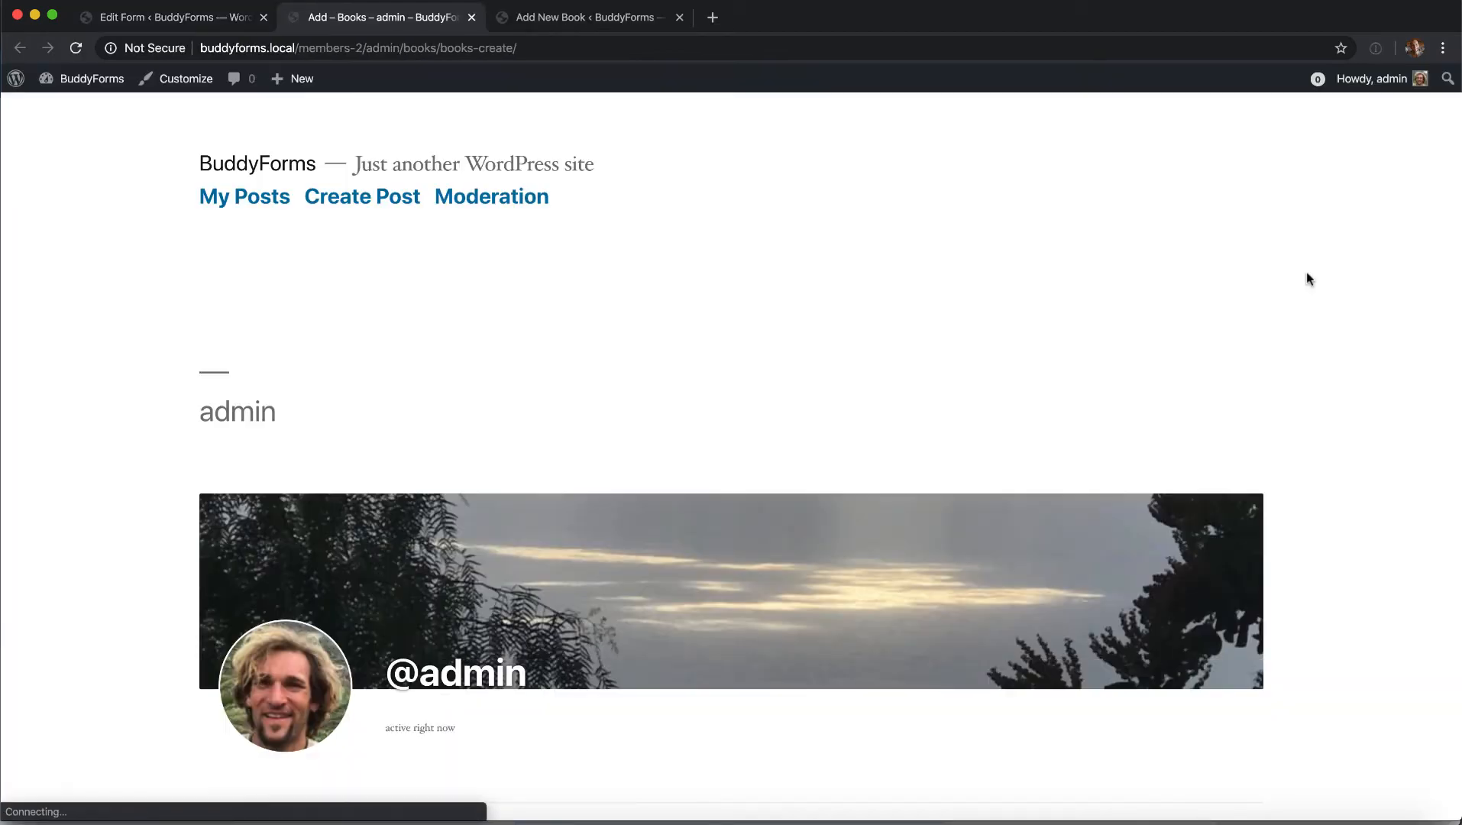
Step: Scroll through the Books Add form to the Books list showing published 'My First Book'
scroll(down, 3)
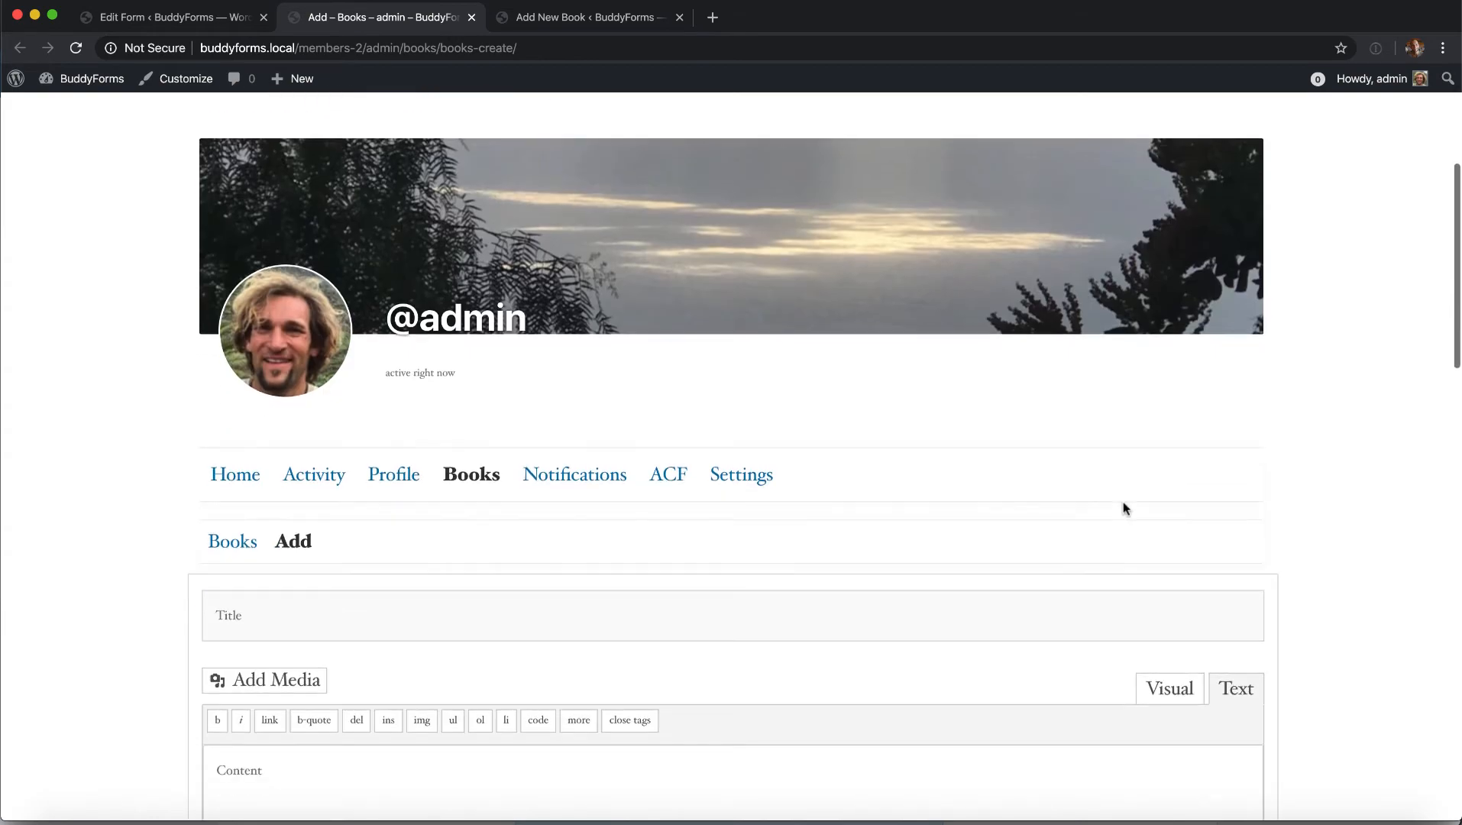
scroll(down, 3)
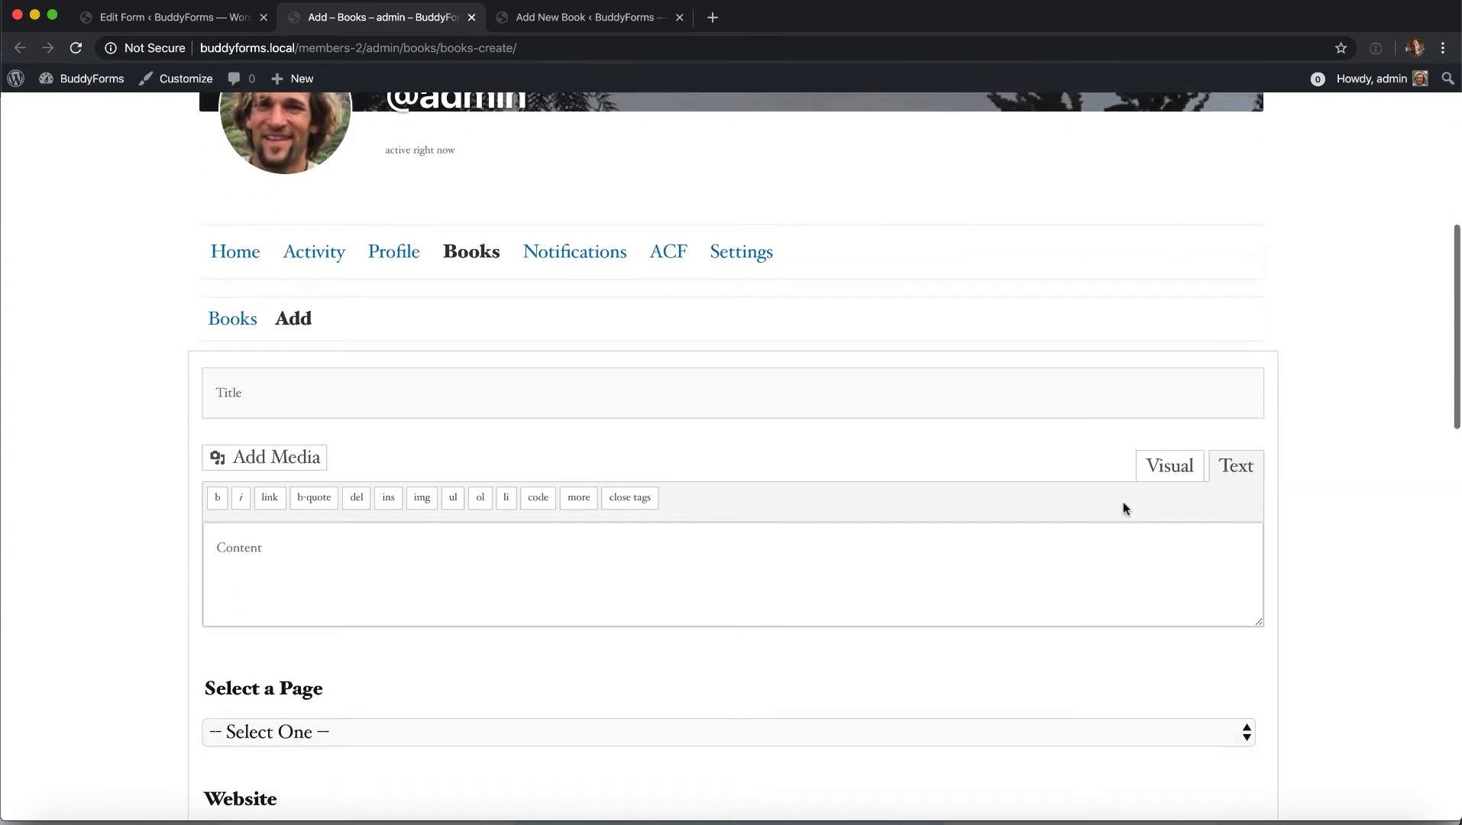
scroll(down, 3)
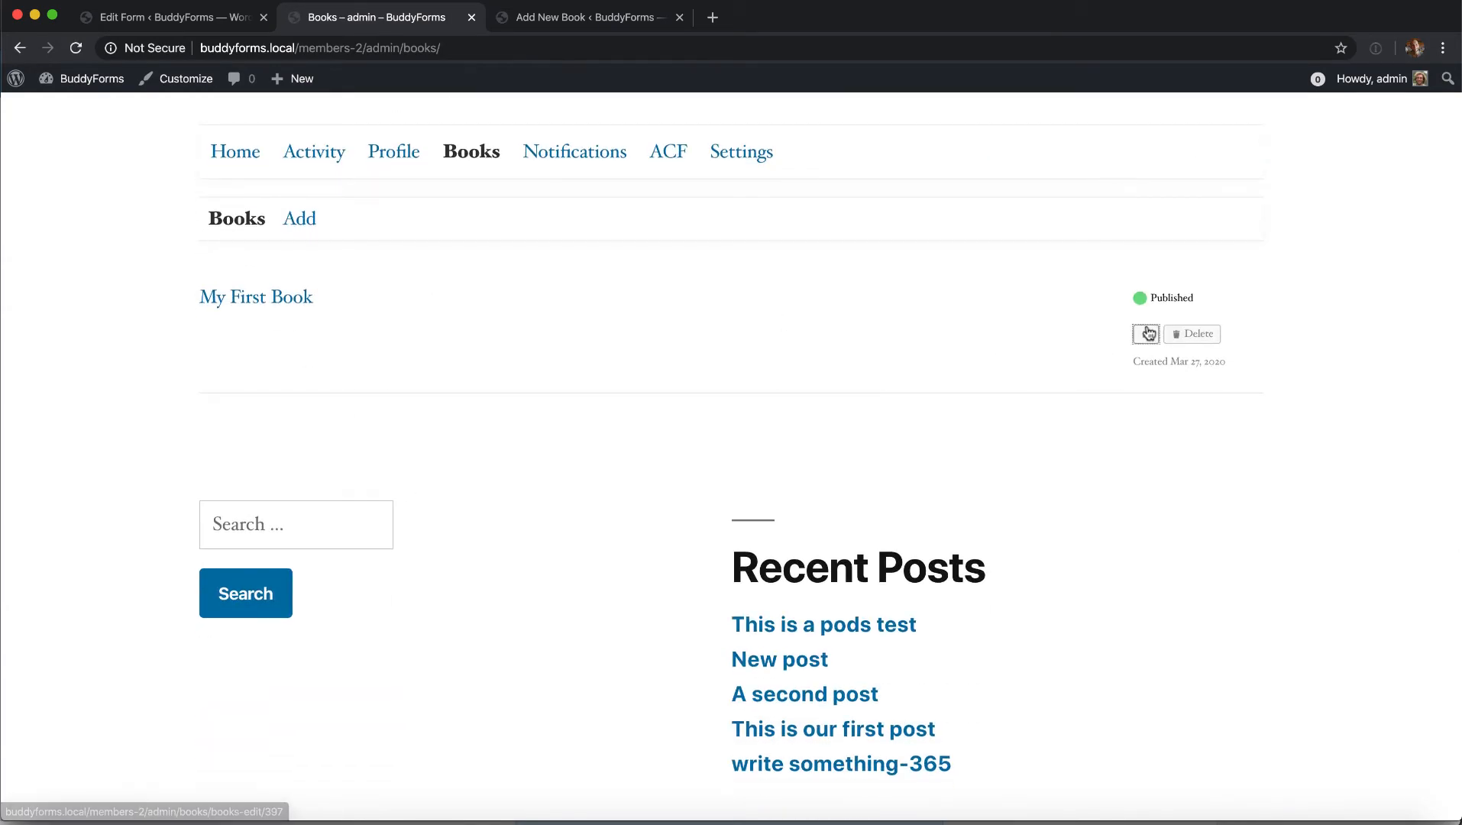
Step: Edit 'My First Book' and scroll through its prefilled title, content, page and website fields
click(1145, 334)
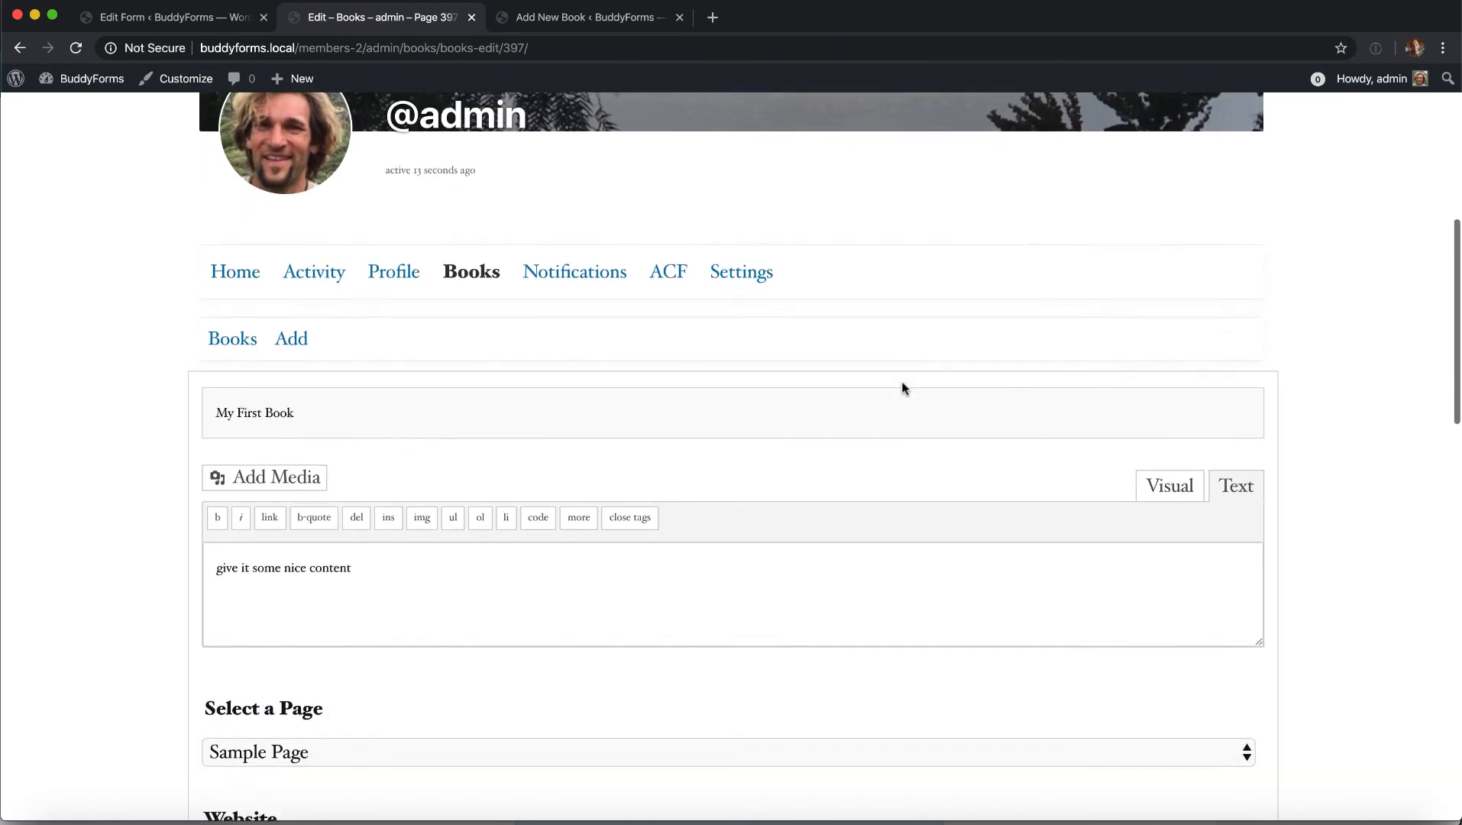
scroll(down, 3)
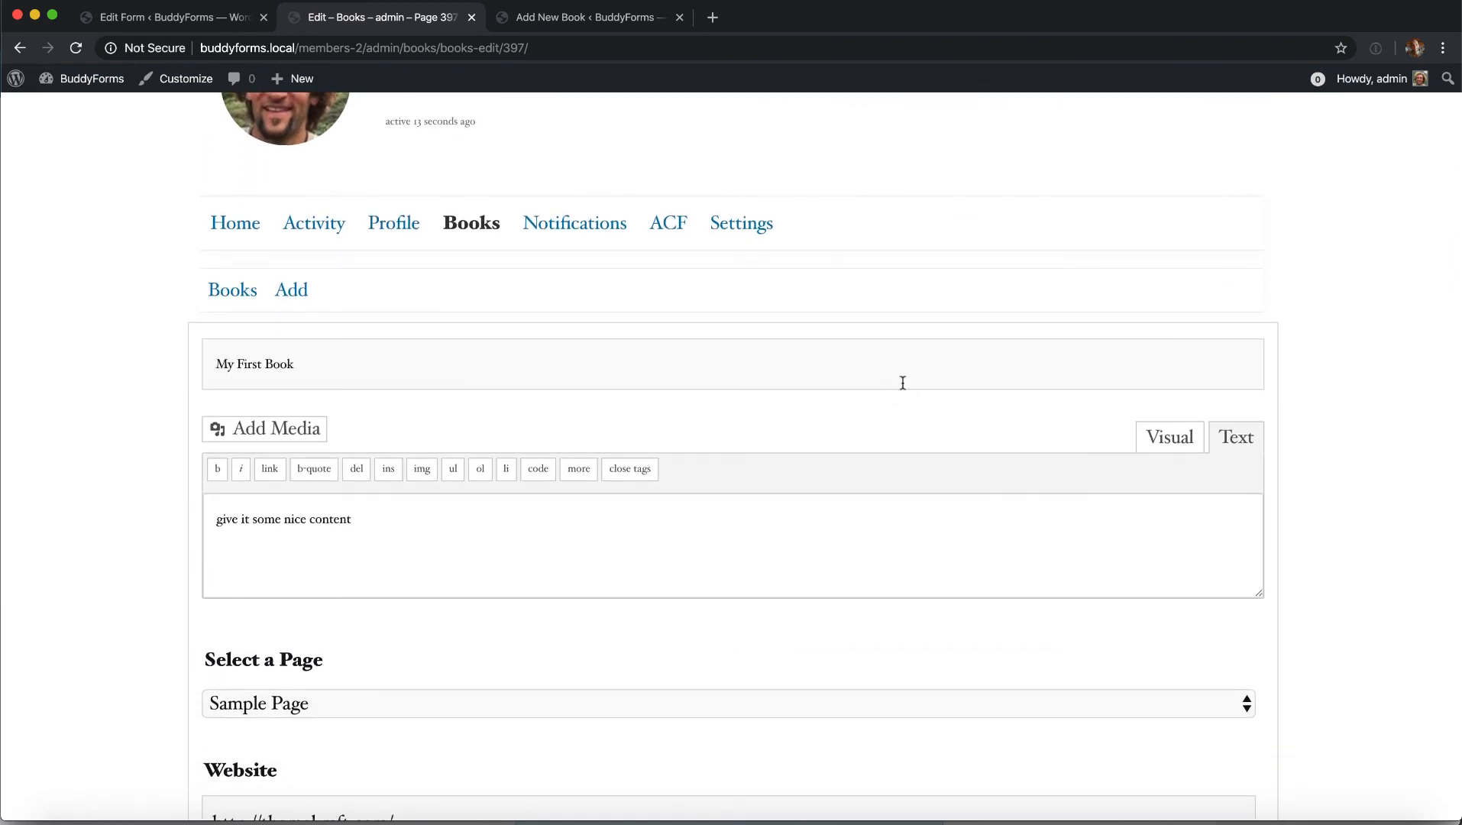